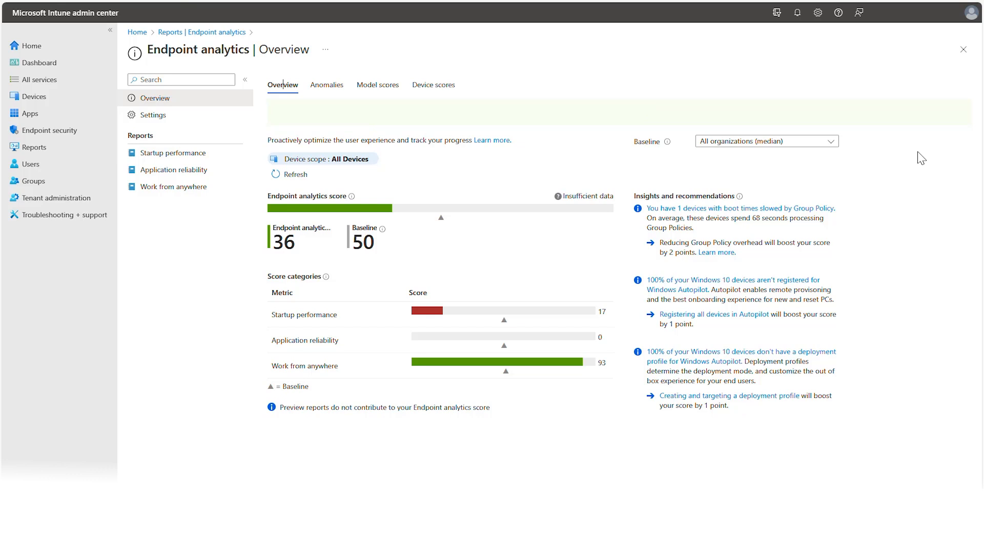
mouse_move(533, 80)
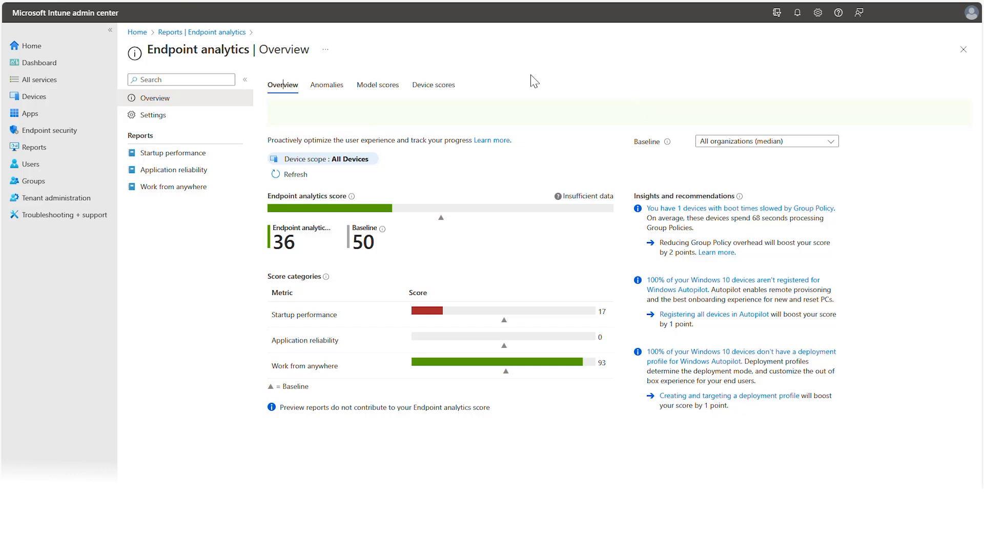
mouse_move(479, 95)
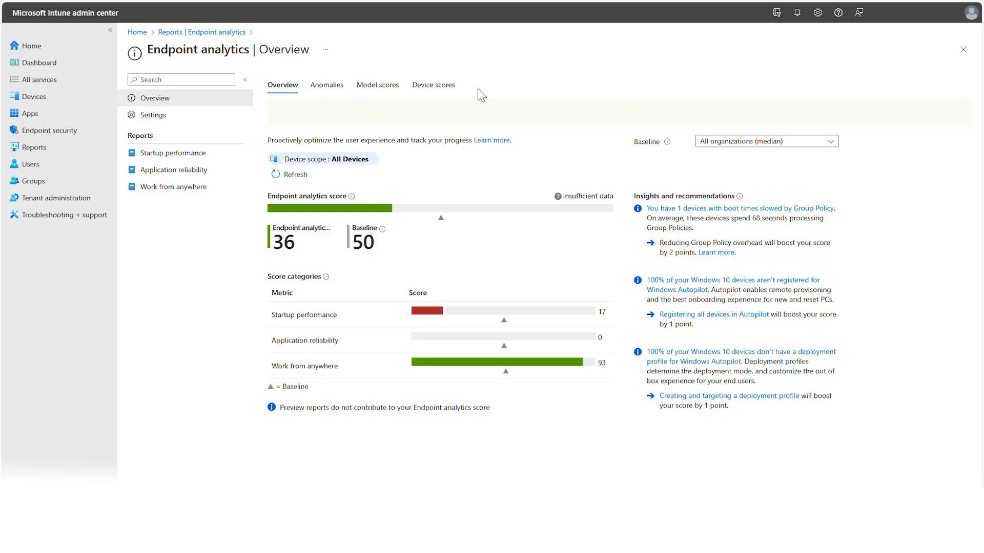
Switch Endpoint analytics to the Anomalies list showing seven anomalies by severity
left_click(326, 86)
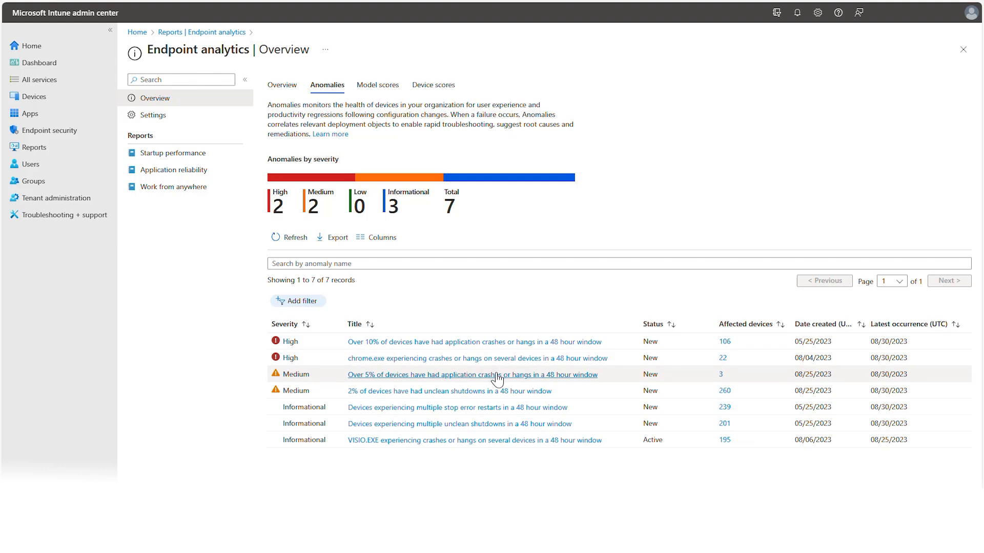
Drill into the app crashes/hangs anomaly and list affected devices in correlation Group 2
left_click(472, 376)
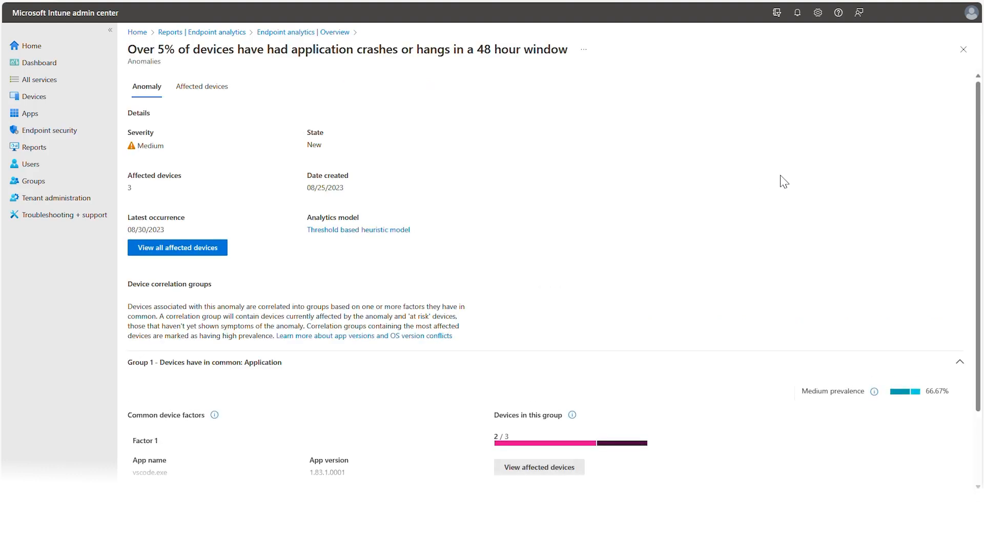
scroll("down", 3)
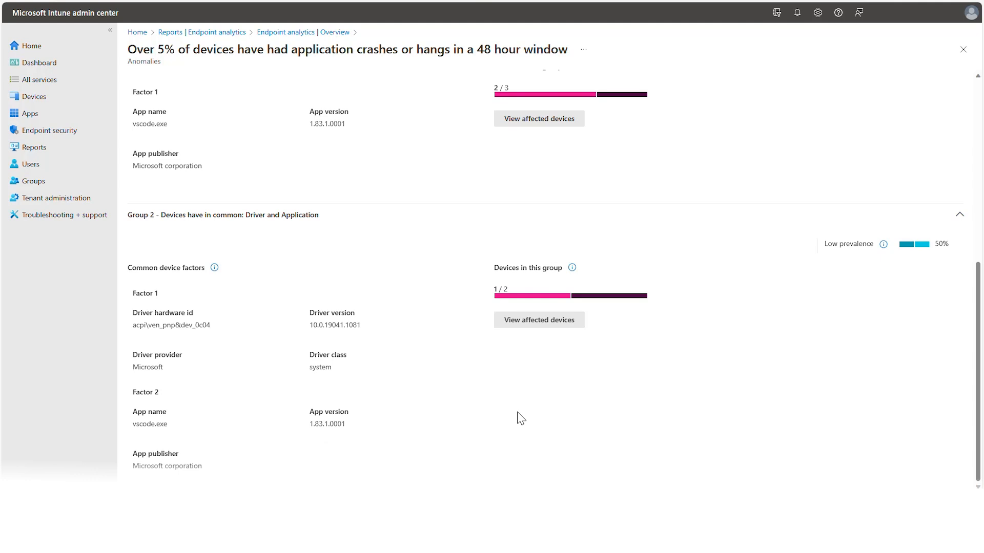
mouse_move(371, 351)
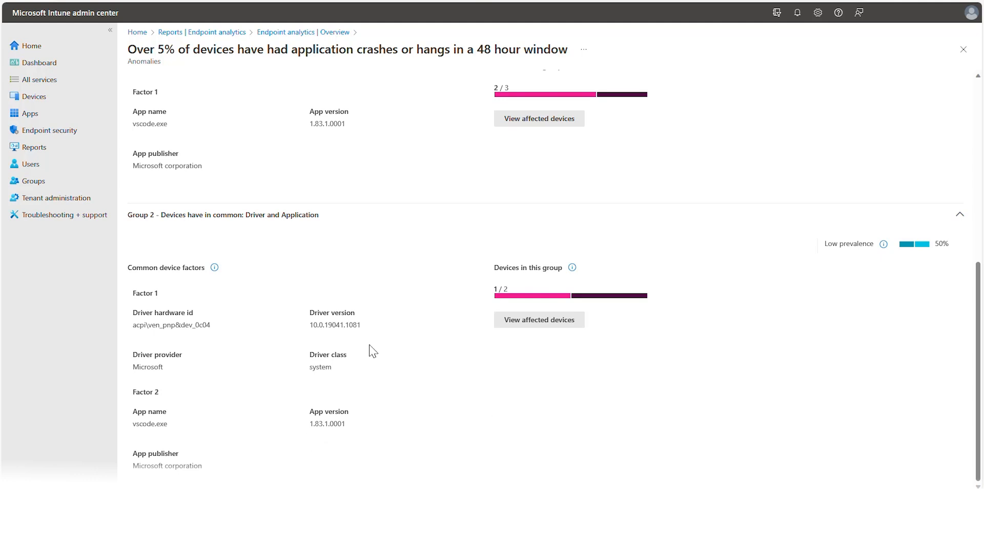
left_click(538, 319)
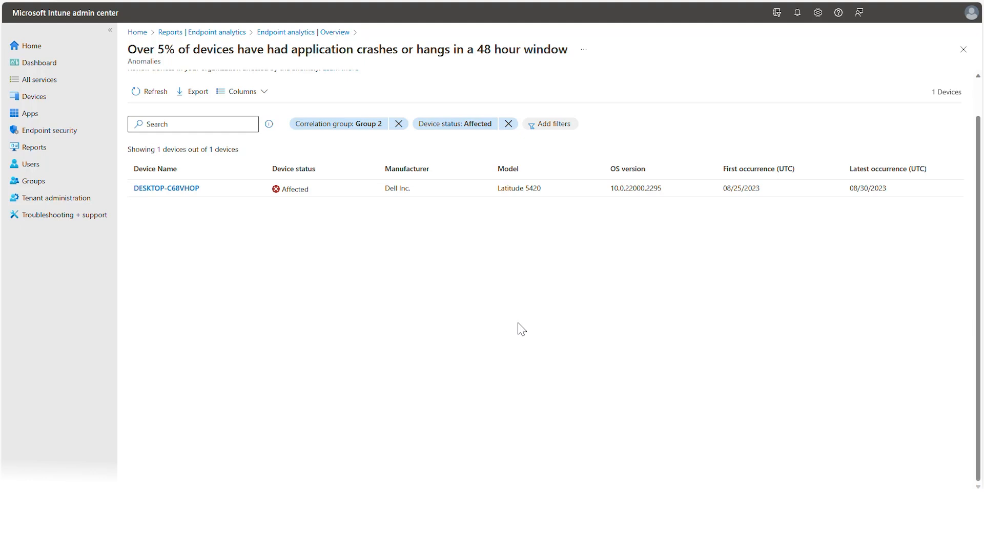
View affected device DESKTOP-C68VHOP, then head to the Battery health (preview) report
left_click(166, 187)
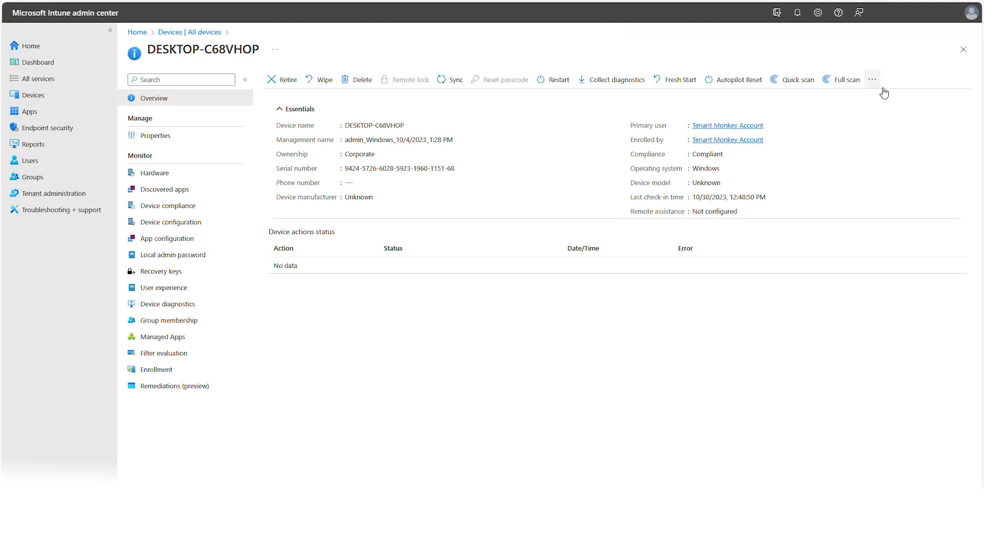
left_click(871, 80)
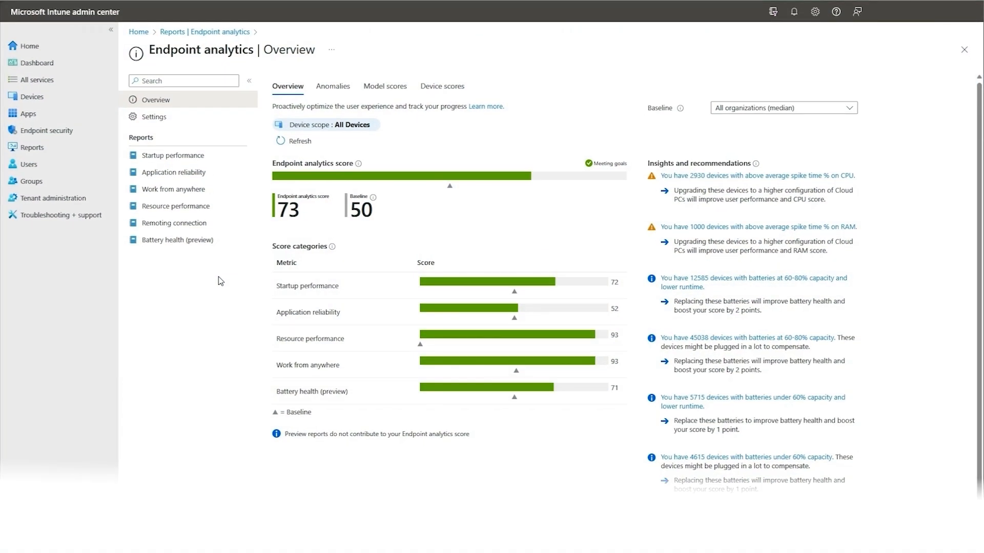
left_click(177, 240)
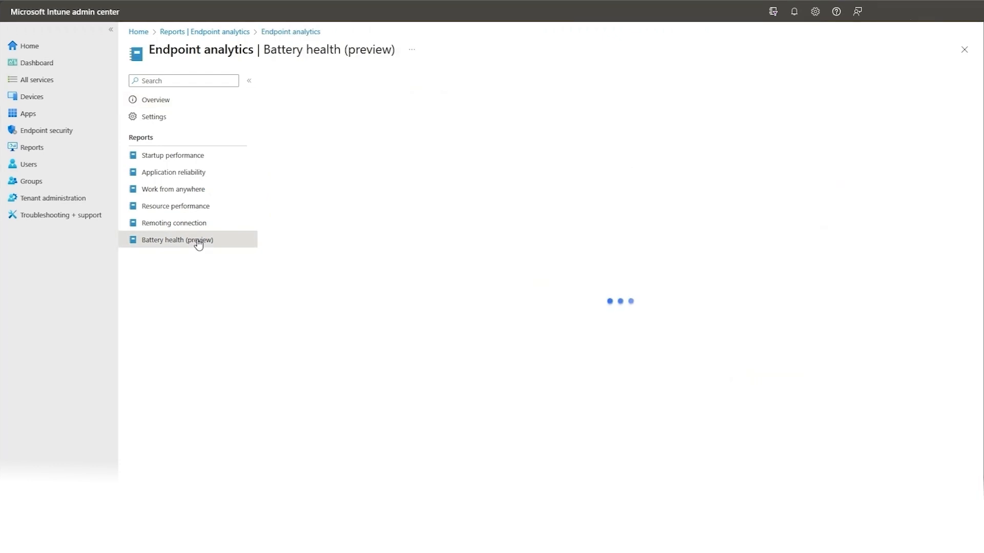
Load the Battery health report showing score 71 against baseline 50
left_click(178, 240)
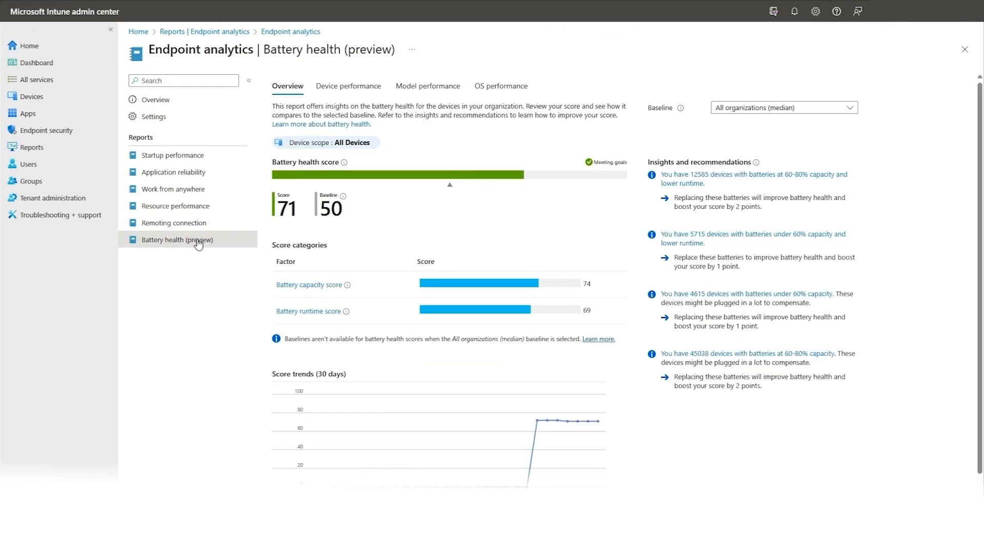
mouse_move(218, 327)
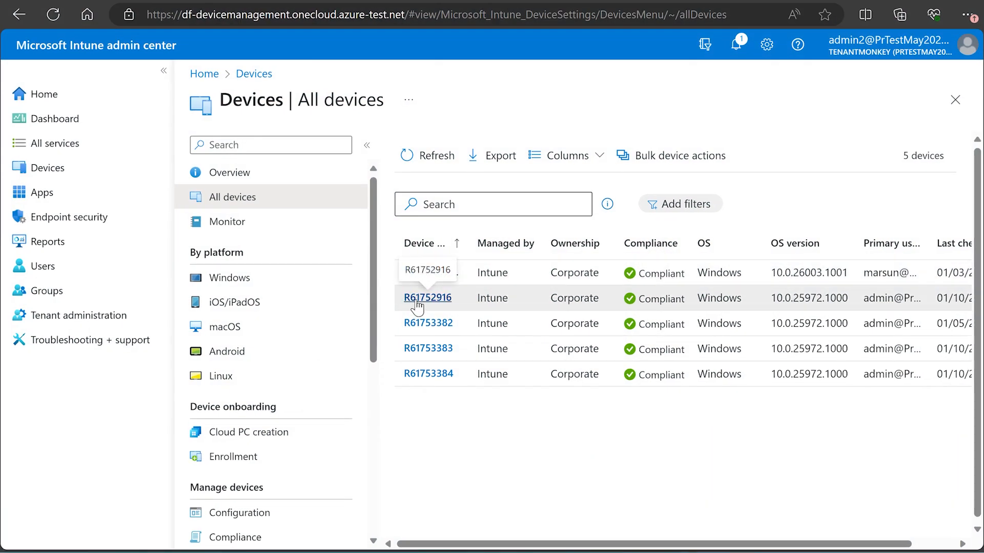
Reach the Device query page for device R61752916 from All devices
left_click(427, 297)
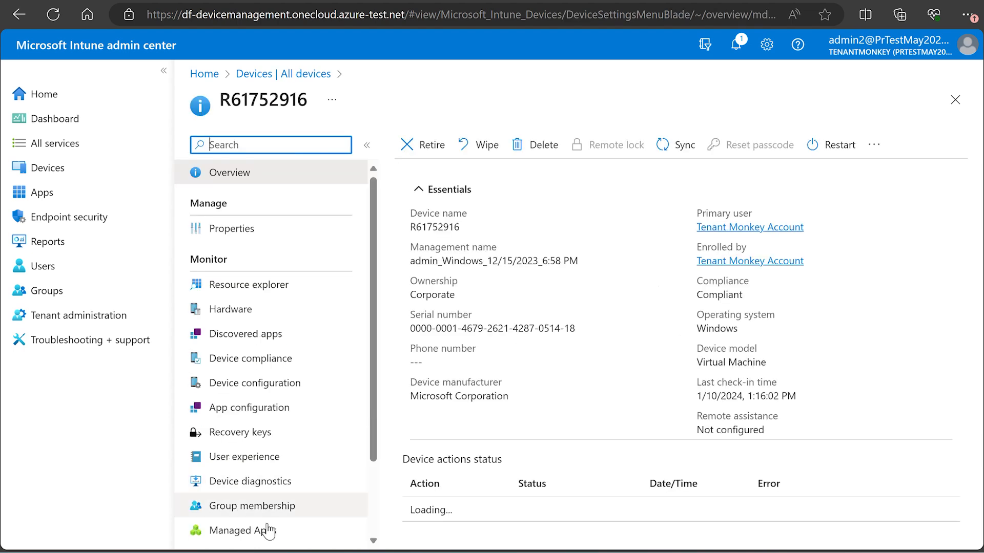
scroll("down", 3)
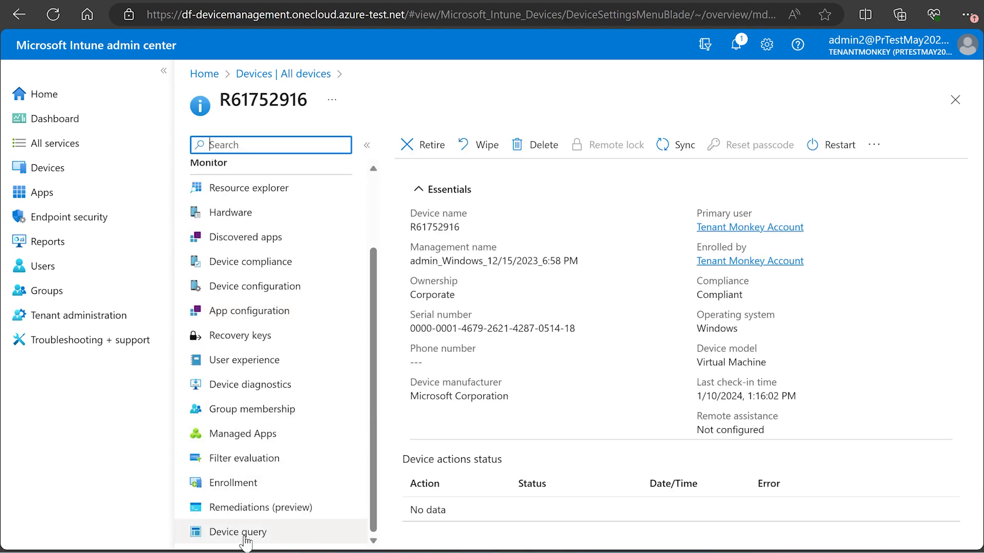
left_click(237, 532)
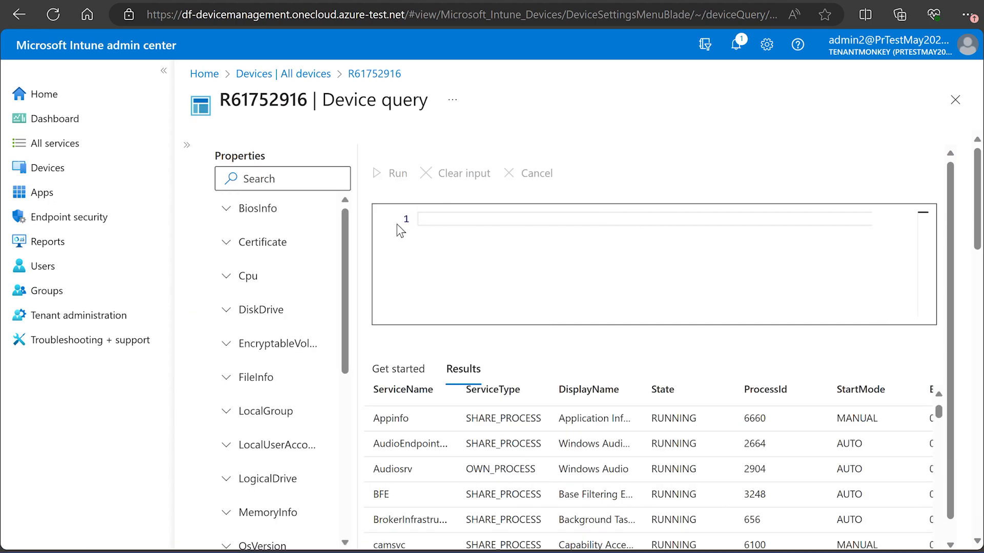
Run 'Process | order by TotalSizeBytes | take 10' and review the ten largest processes
type("Process | order by")
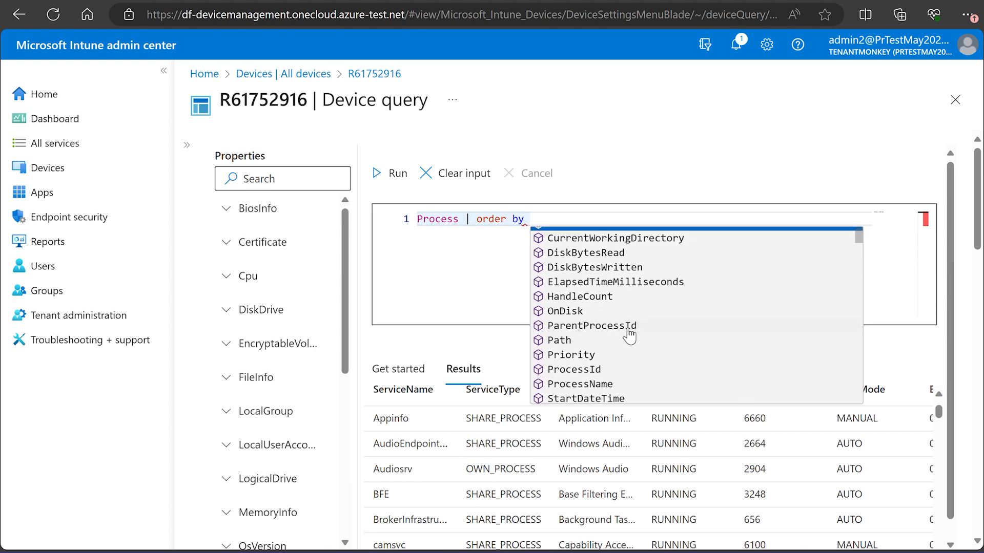
type("ParentProd")
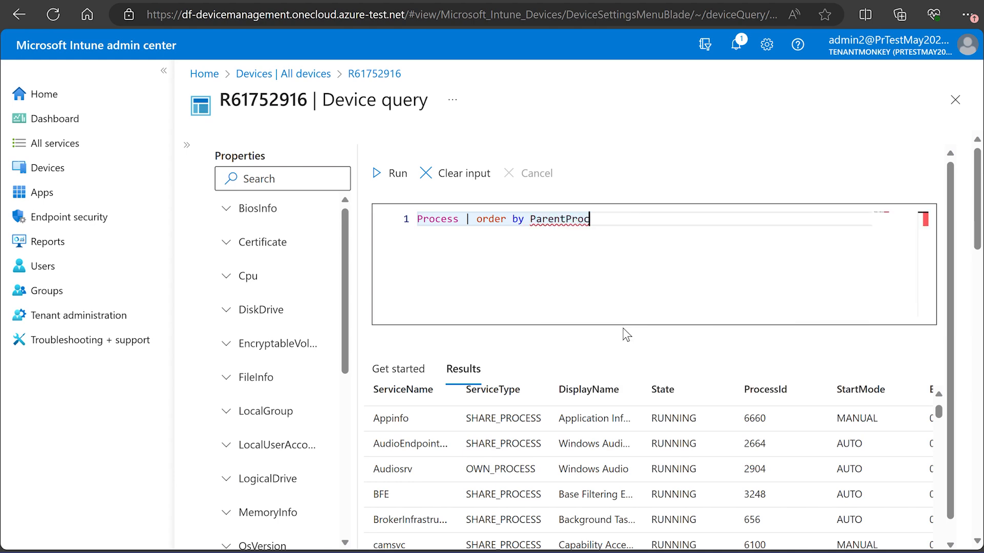
type("To")
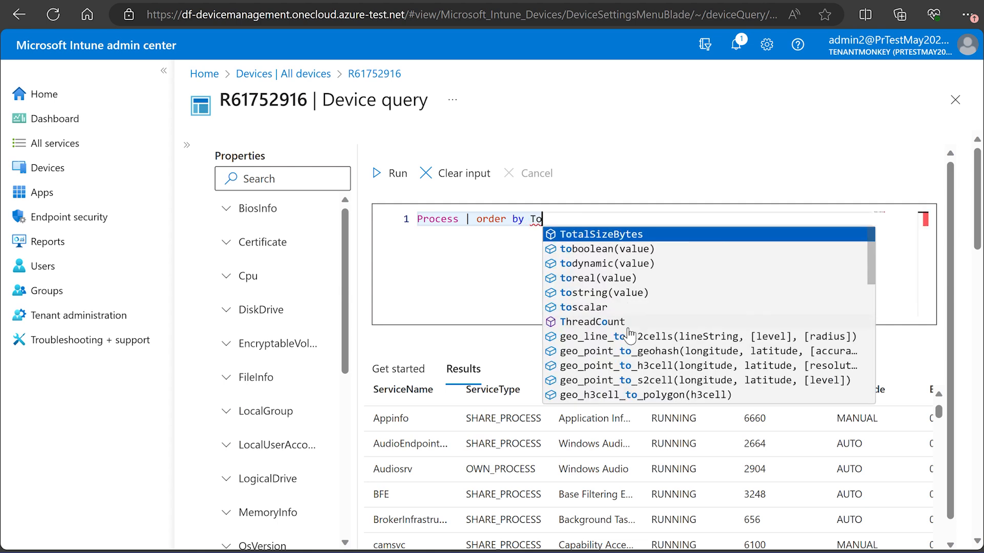
left_click(599, 234)
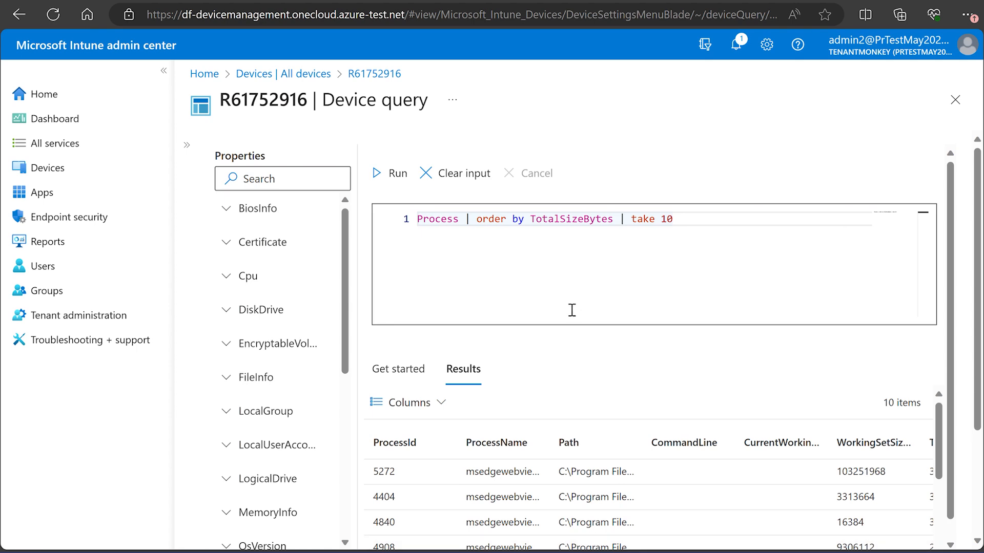
scroll("right", 3)
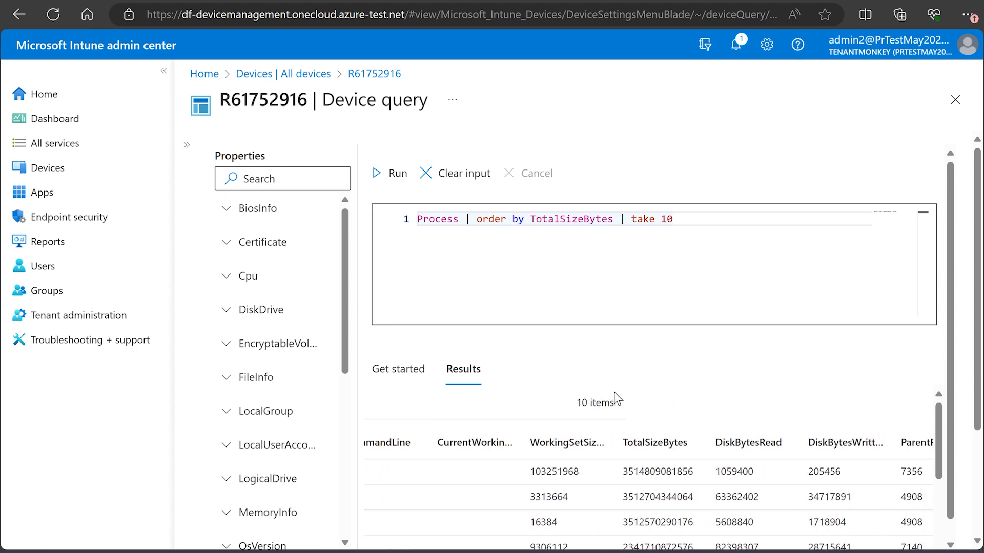